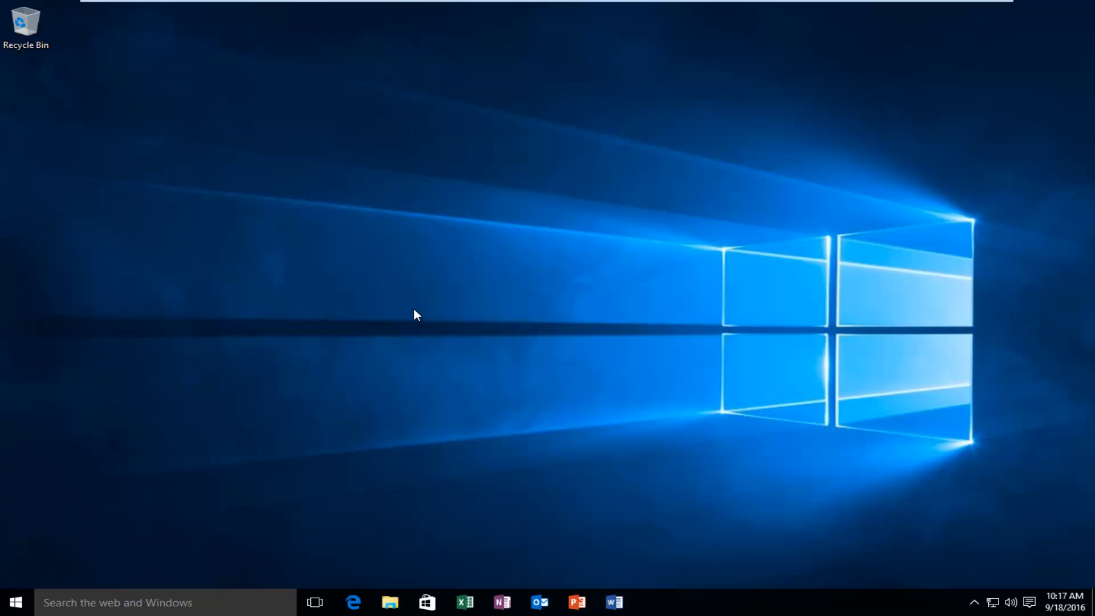
pyautogui.moveTo(36, 582)
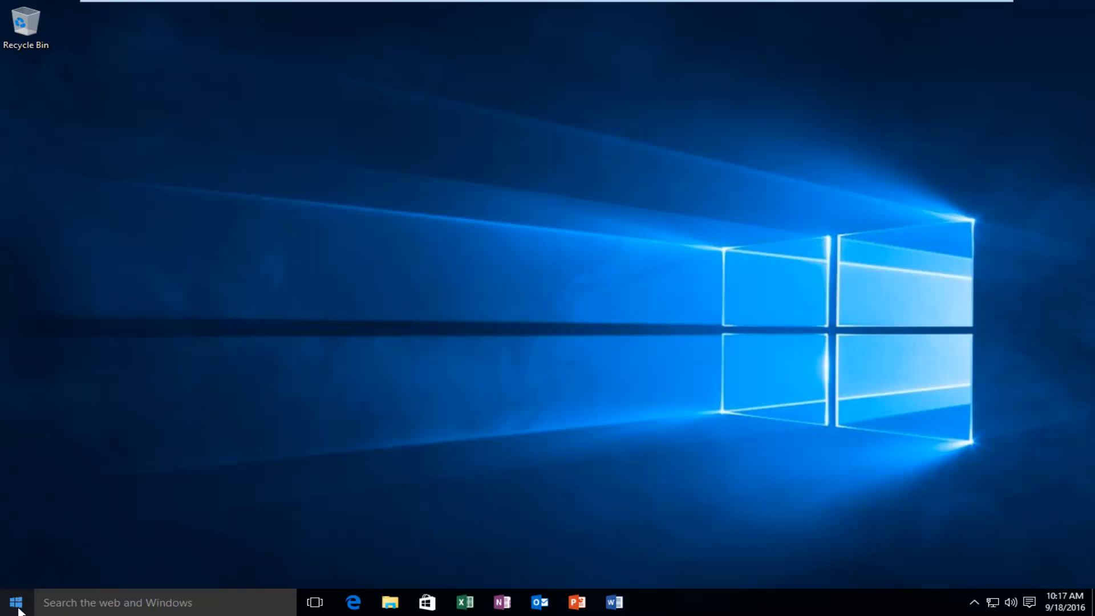
# Bring up the Run dialog from the Start button's quick-access menu
pyautogui.rightClick(15, 603)
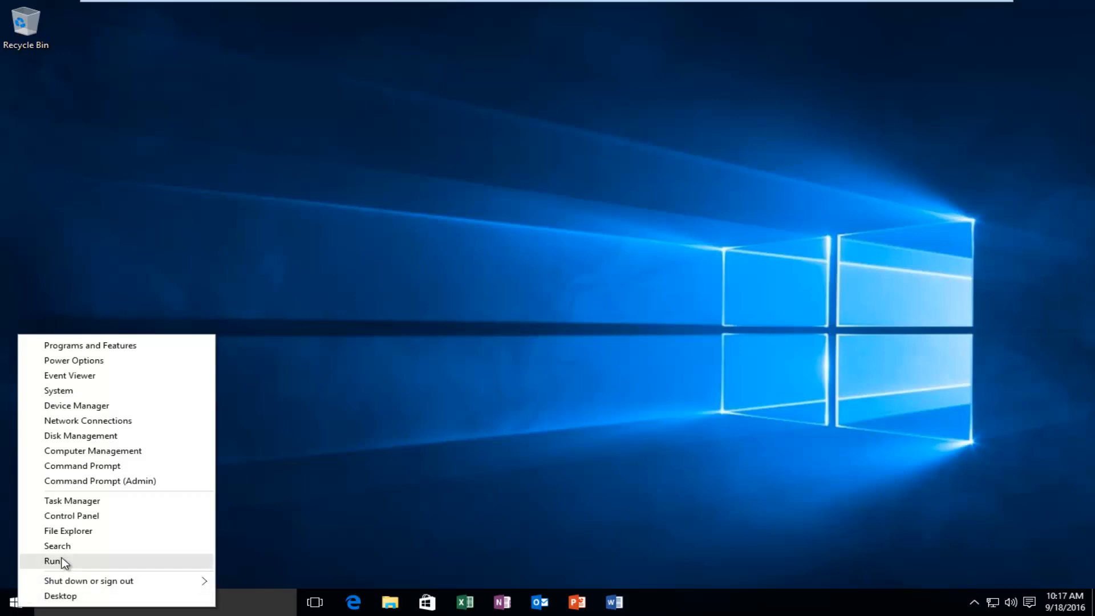
pyautogui.click(52, 561)
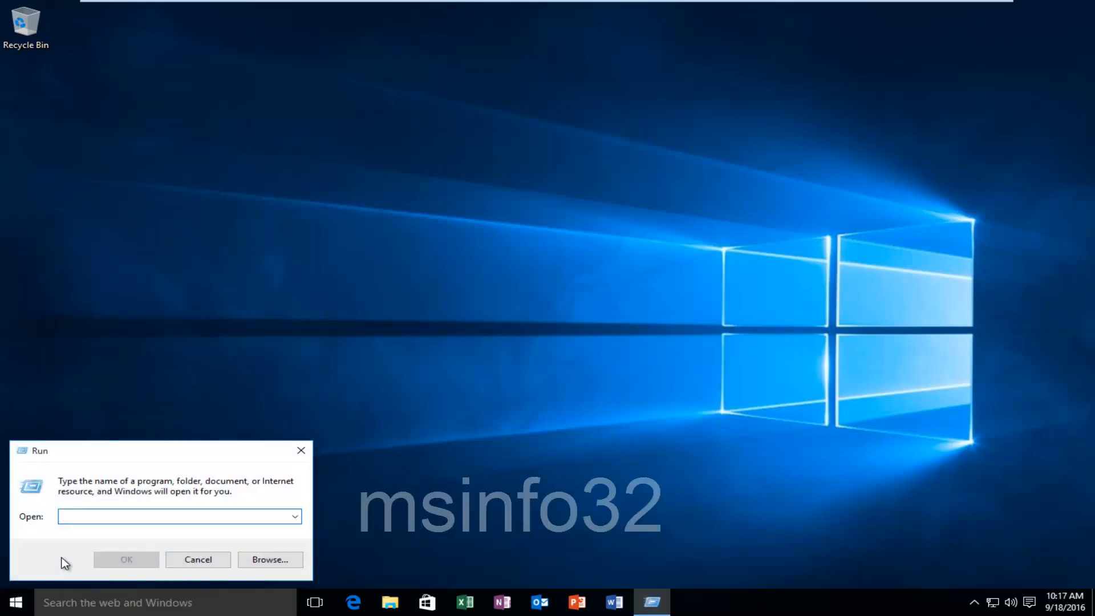
# Run msinfo32 to start the System Information tool
pyautogui.write('msin')
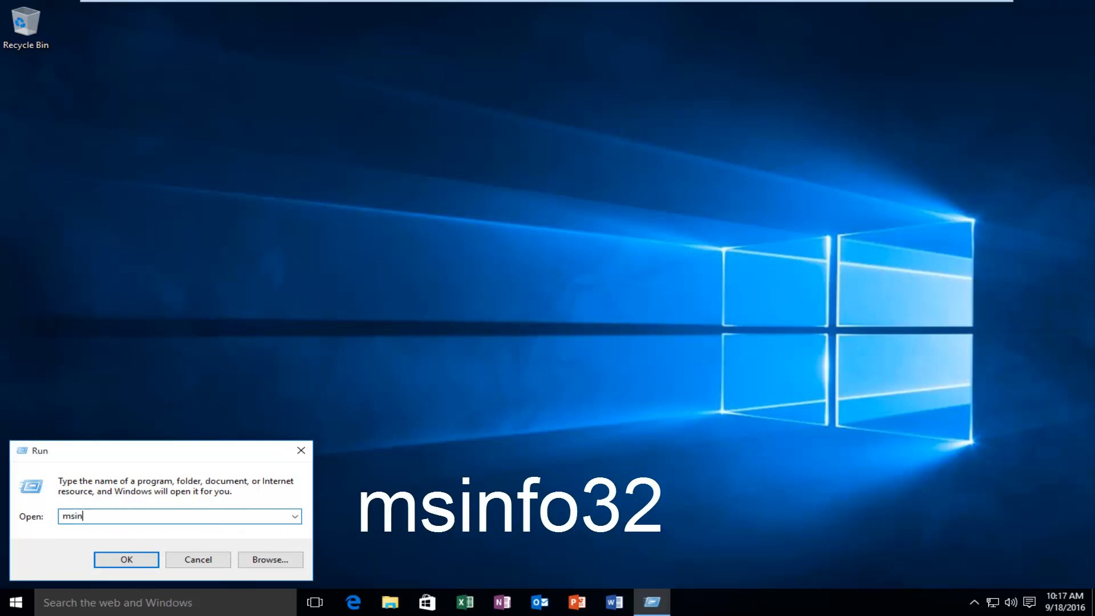
pyautogui.write('o')
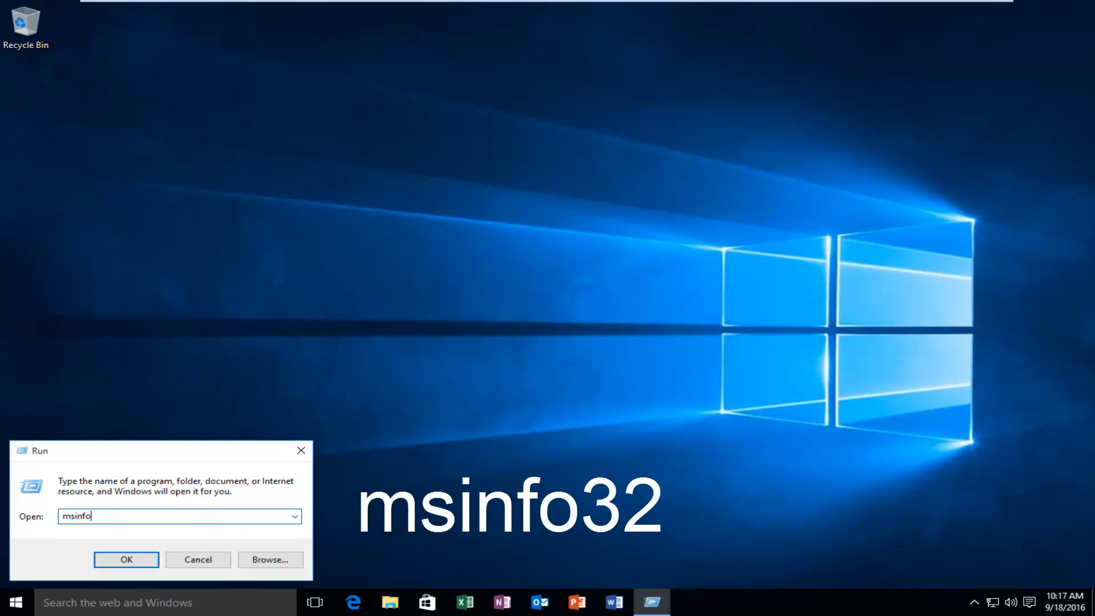
pyautogui.write('32')
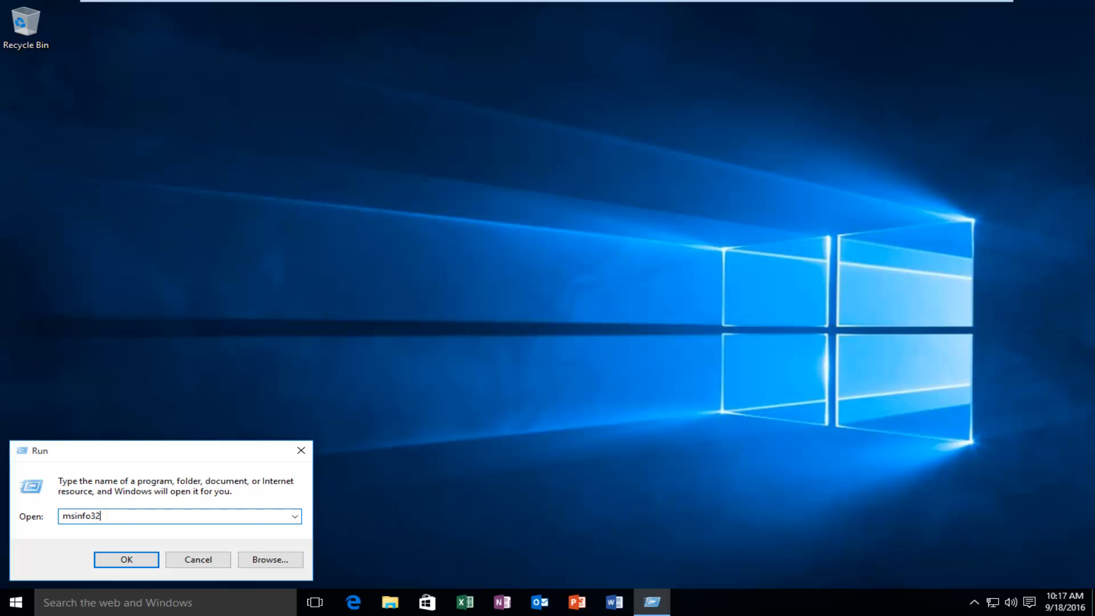
pyautogui.click(127, 559)
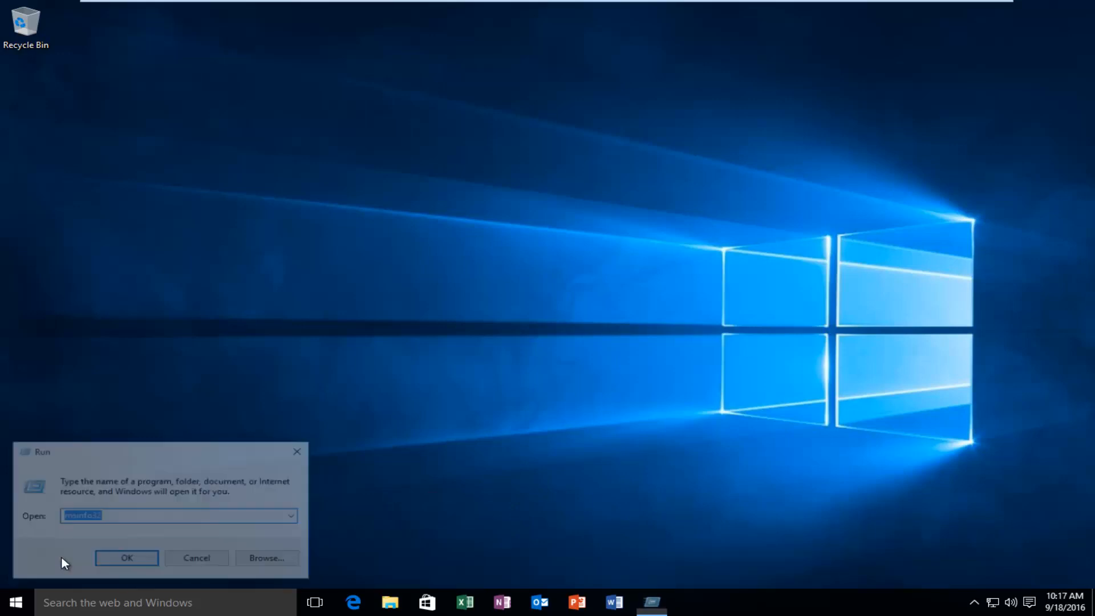
# Select the BIOS Version/Date row showing Phoenix Technologies LTD 6.00, 7/31/2013 in System Summary
pyautogui.click(127, 558)
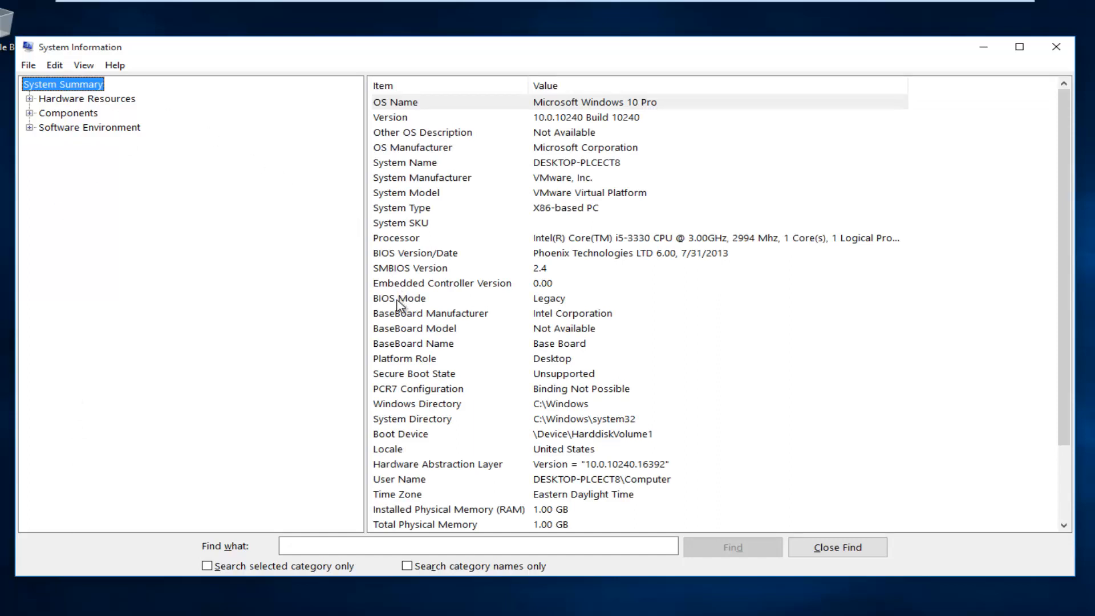
pyautogui.click(434, 253)
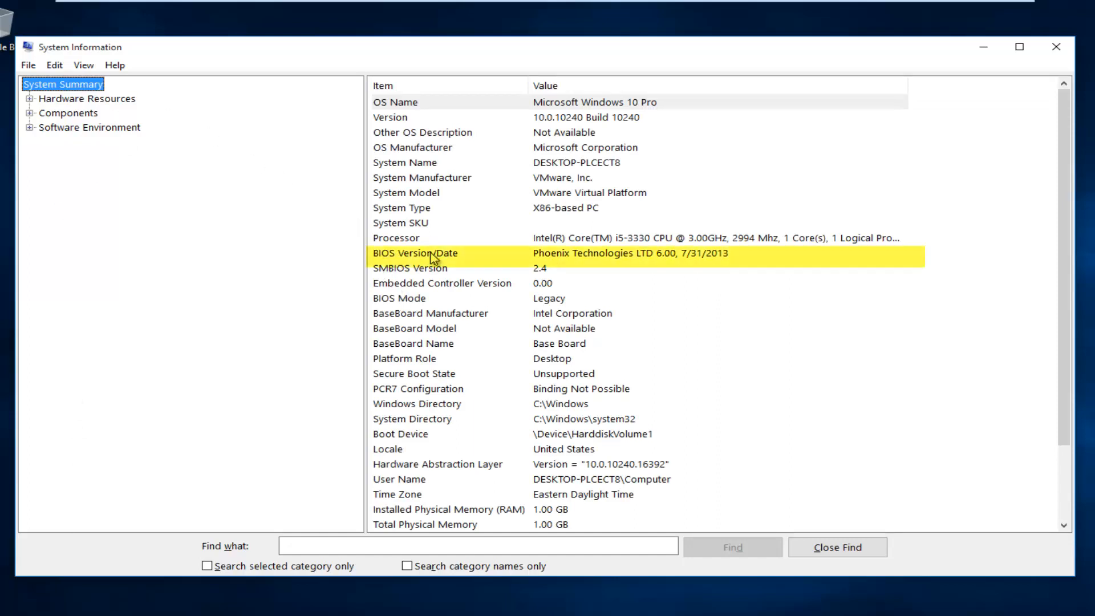
pyautogui.moveTo(549, 271)
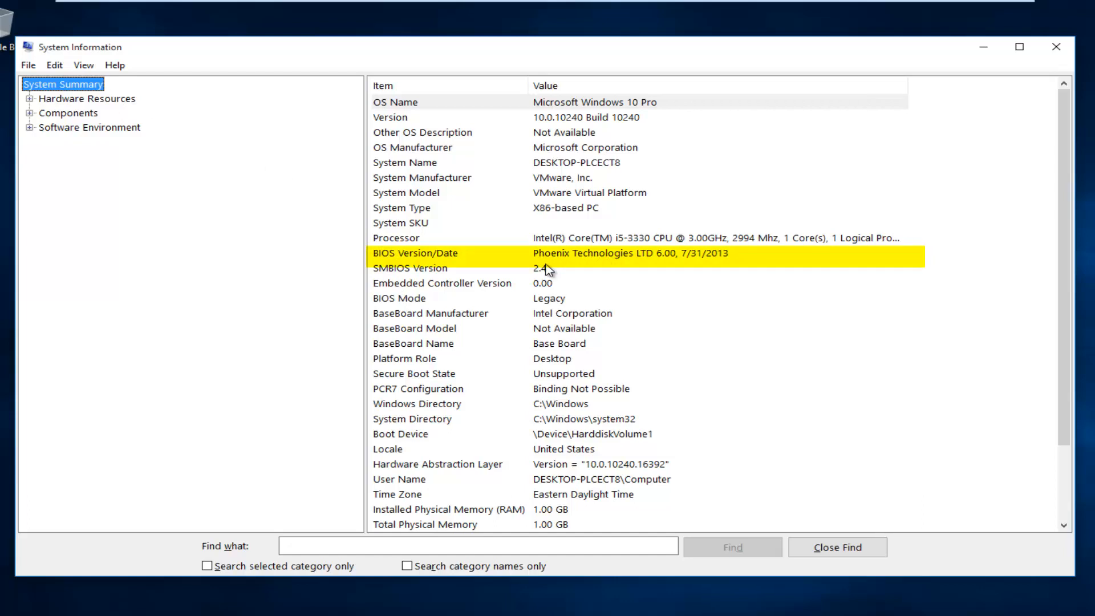
pyautogui.moveTo(664, 261)
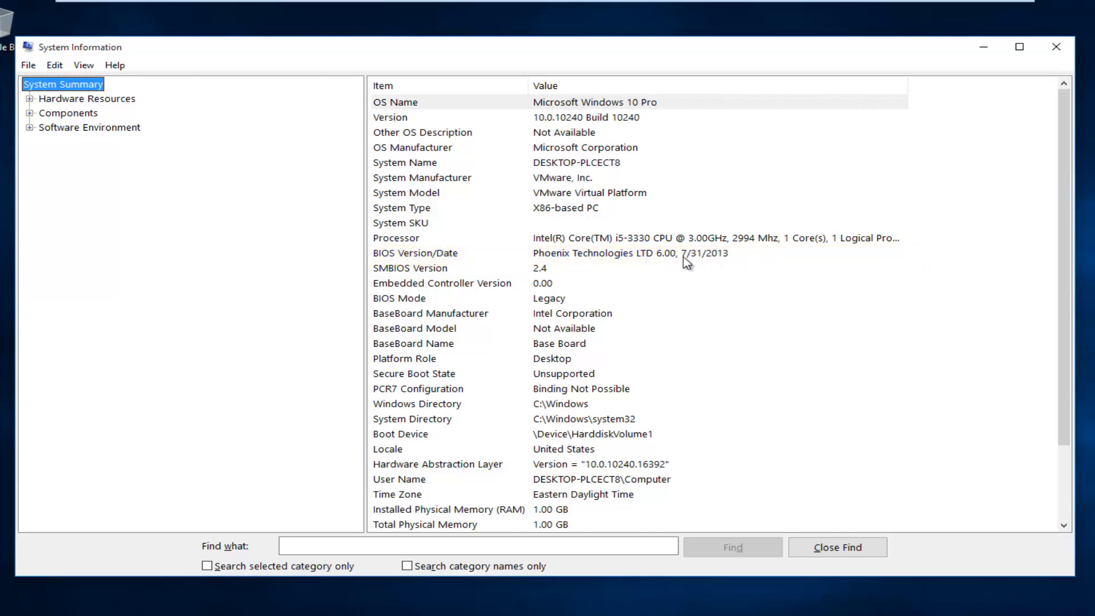
pyautogui.moveTo(710, 257)
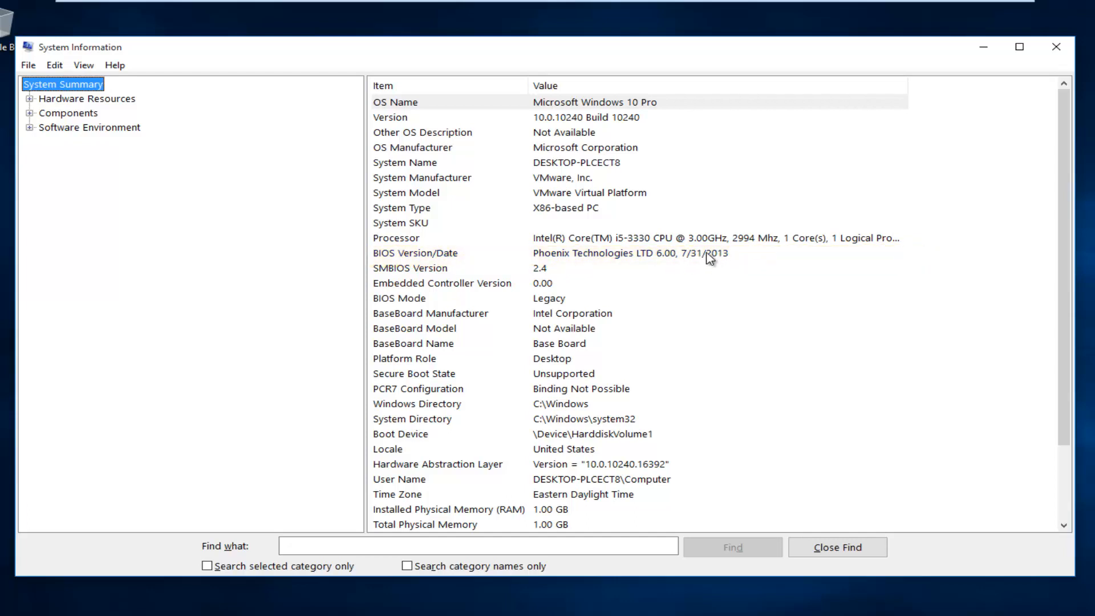